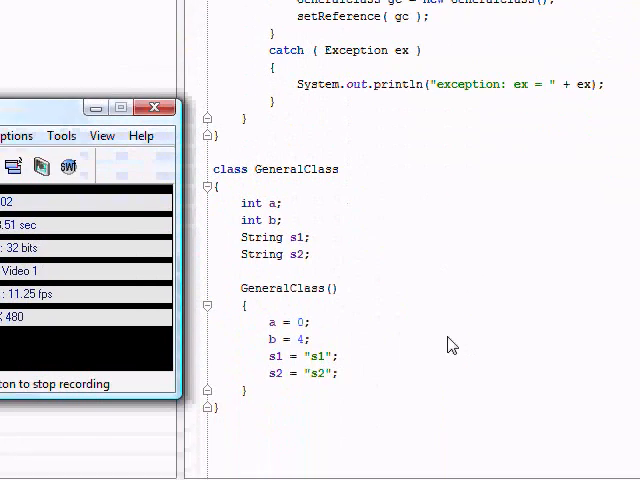
mouse_move(392, 280)
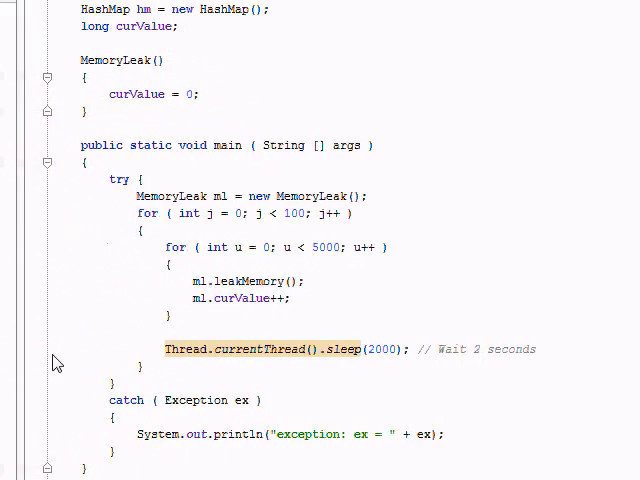
- Launch a profiling session of MemoryLeak via Run > Profile with 'Record allocations on startup' kept on
scroll("down", 3)
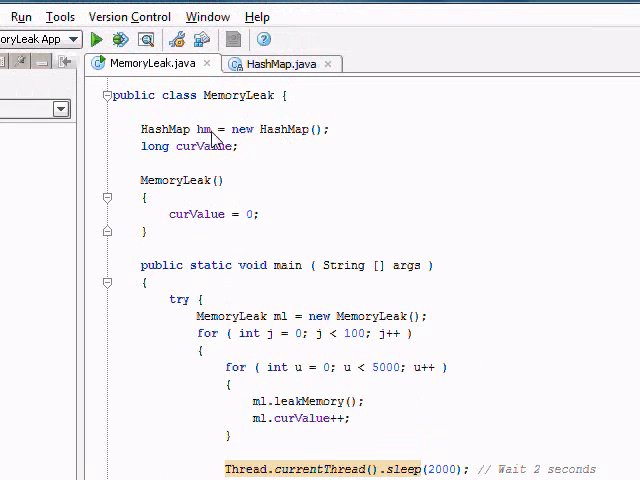
scroll("down", 3)
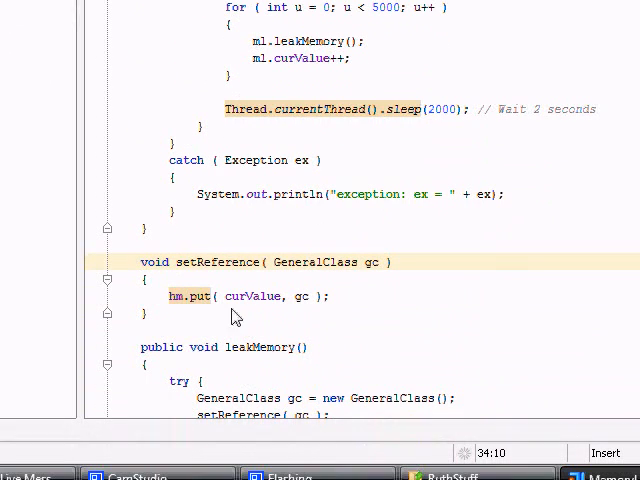
mouse_move(200, 296)
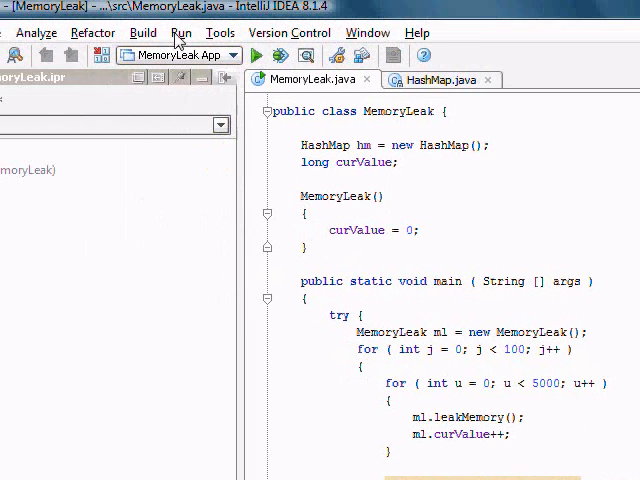
left_click(180, 32)
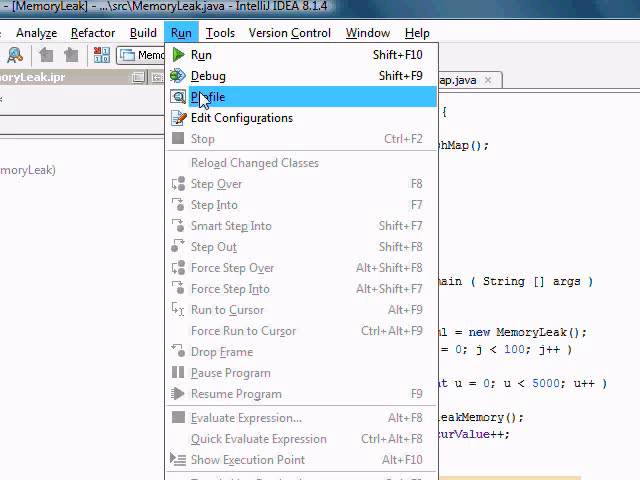
mouse_move(210, 96)
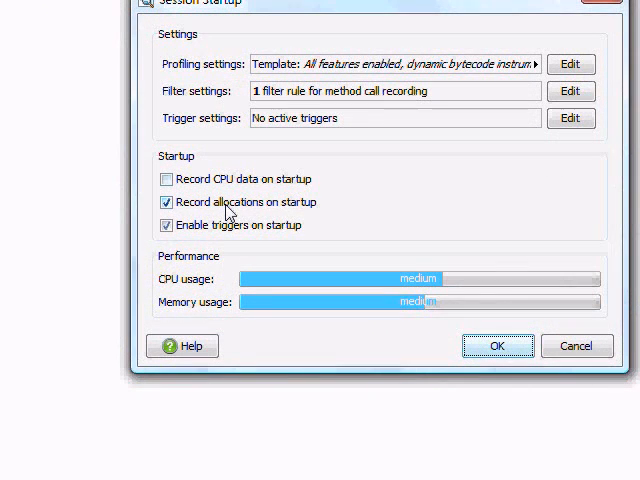
mouse_move(224, 208)
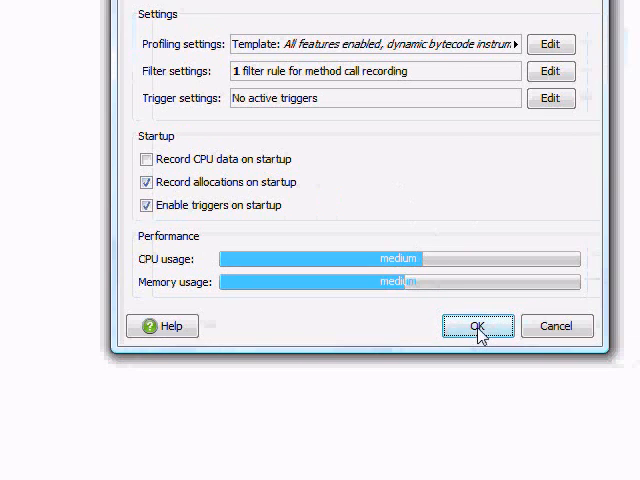
left_click(476, 326)
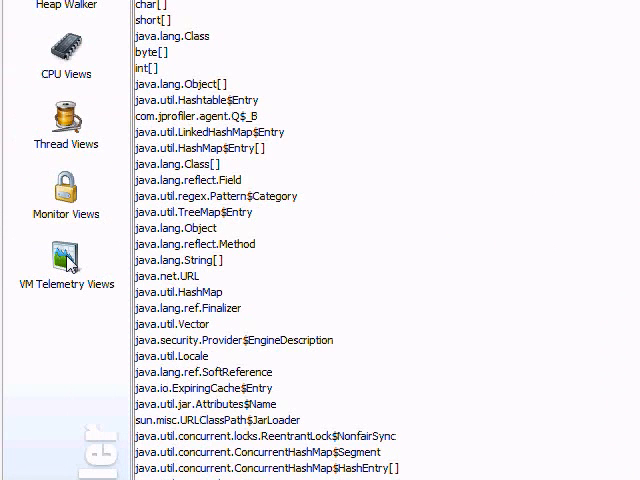
- Sort Memory Views by Instance count, Mark Current as baseline, and select GeneralClass
left_click(66, 264)
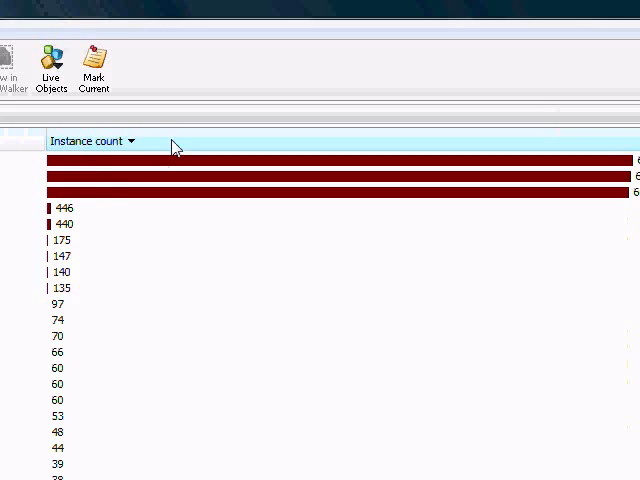
left_click(172, 68)
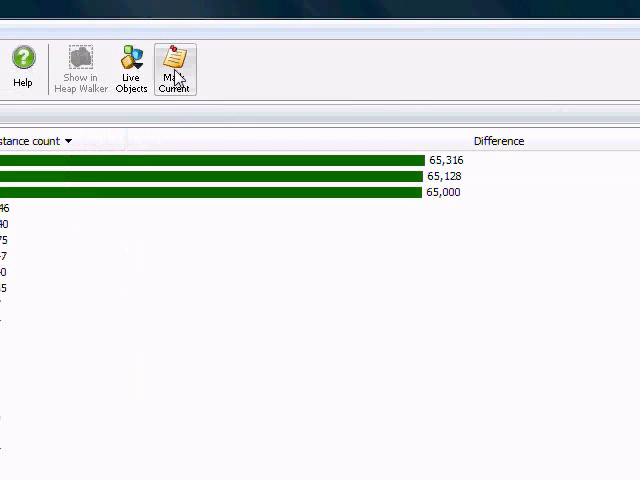
left_click(172, 68)
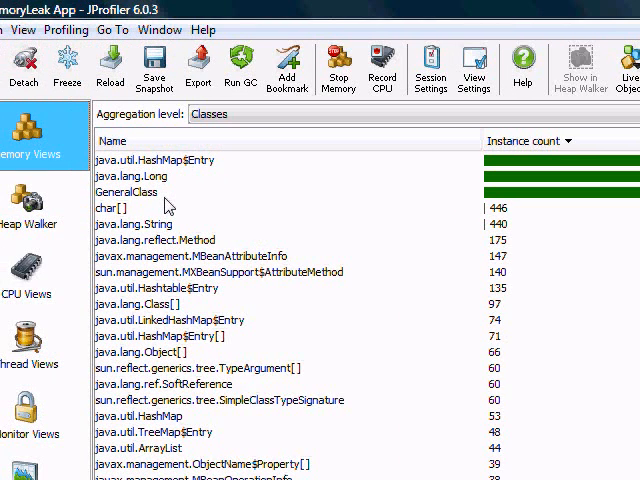
left_click(130, 192)
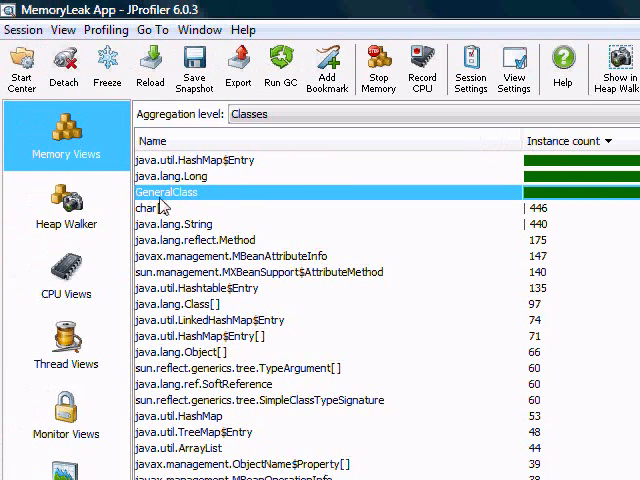
mouse_move(200, 200)
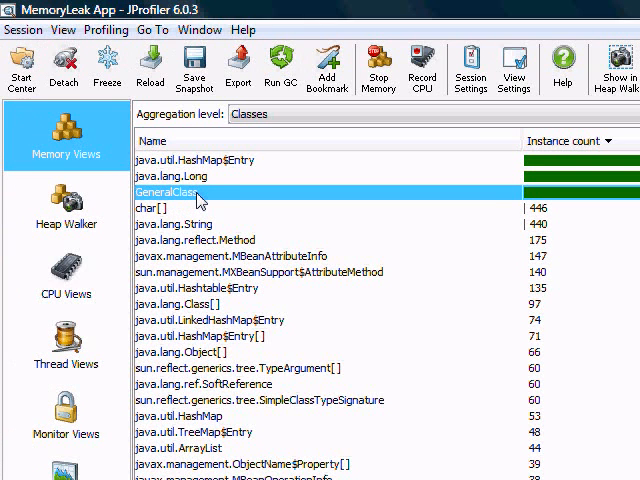
- Take a heap snapshot from GeneralClass with 'Select recorded objects' kept checked
right_click(196, 192)
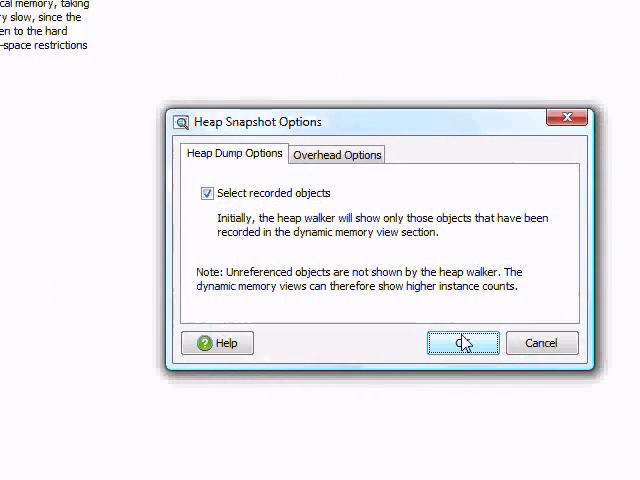
left_click(462, 344)
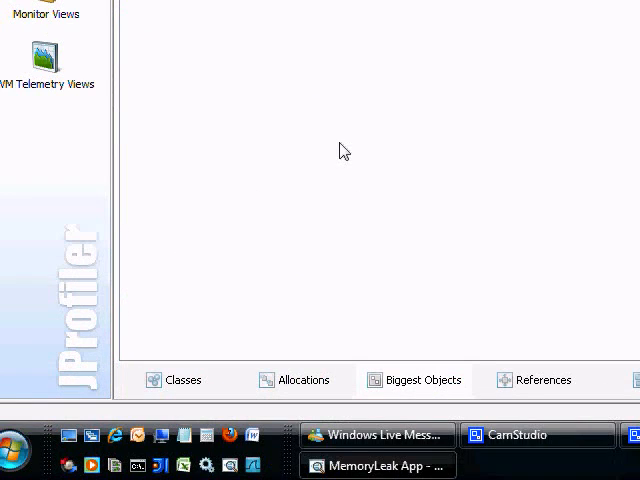
- In Biggest Objects expand MemoryLeak and Use Retained Items on its ~10 MB HashMap table
left_click(44, 126)
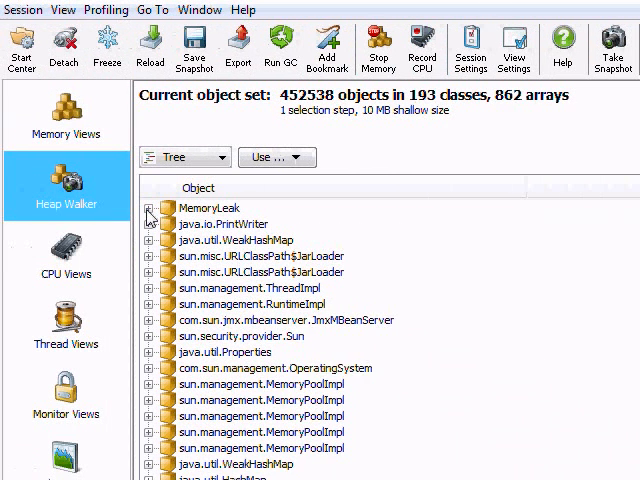
left_click(148, 208)
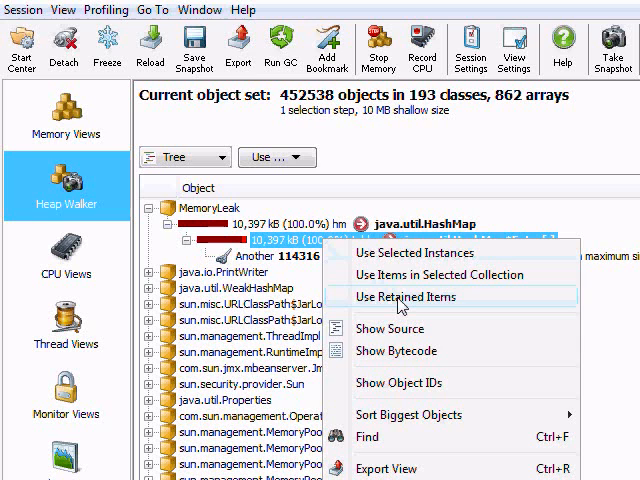
left_click(408, 296)
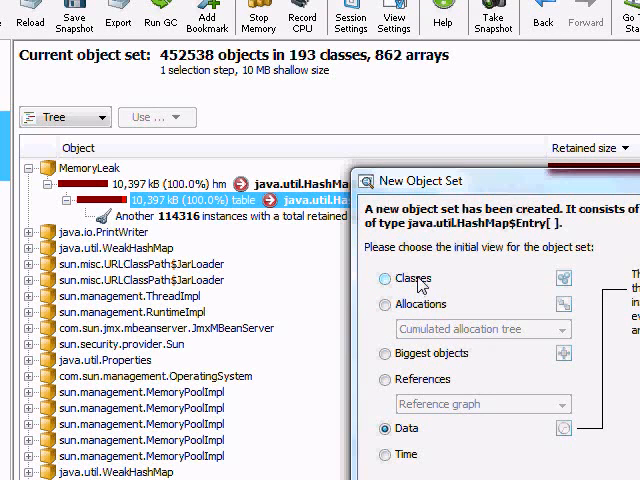
- View the object set as a Cumulated allocation tree and expand down to MemoryLeak.setReference
left_click(384, 304)
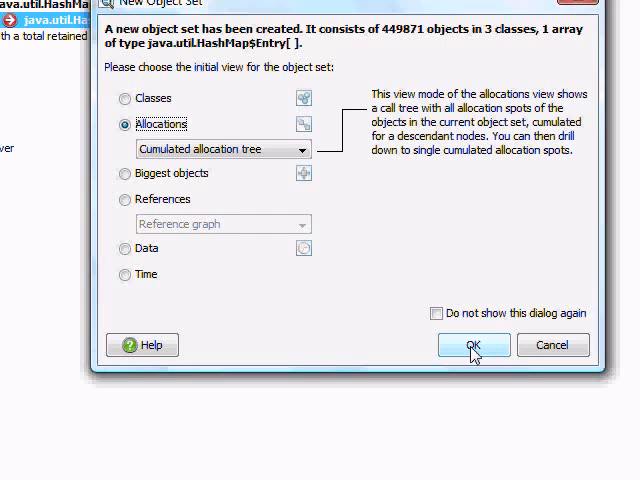
left_click(472, 344)
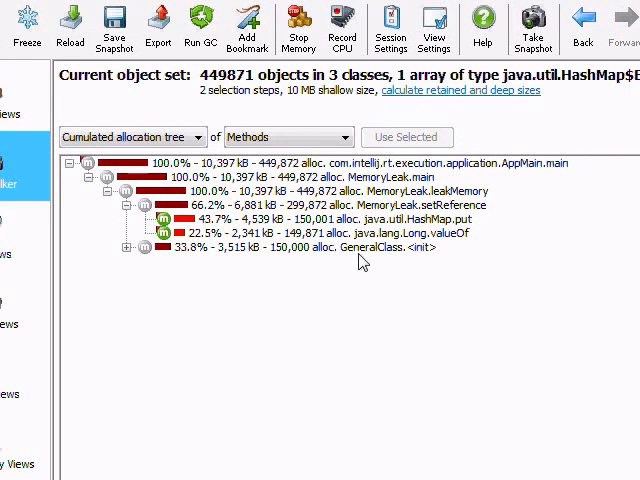
left_click(300, 206)
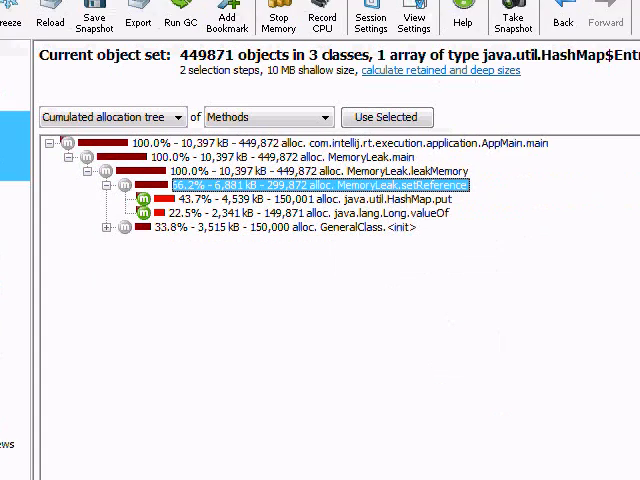
left_click(476, 436)
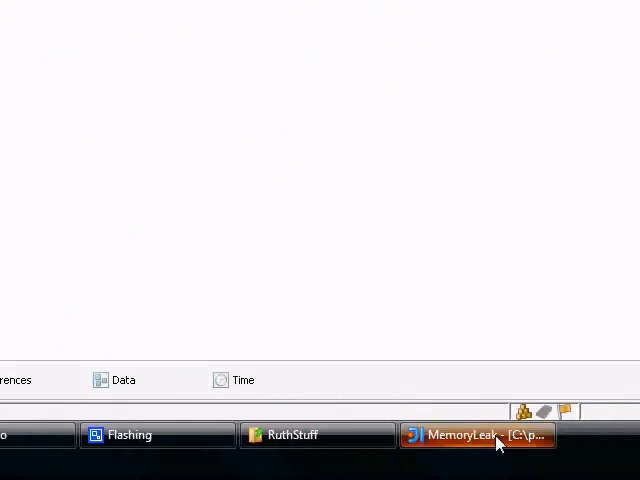
- Switch to the IntelliJ IDEA MemoryLeak window showing hm.put inside setReference
left_click(476, 436)
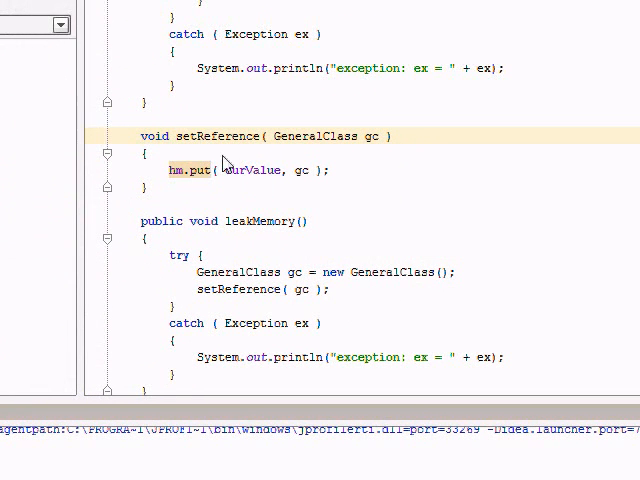
mouse_move(210, 196)
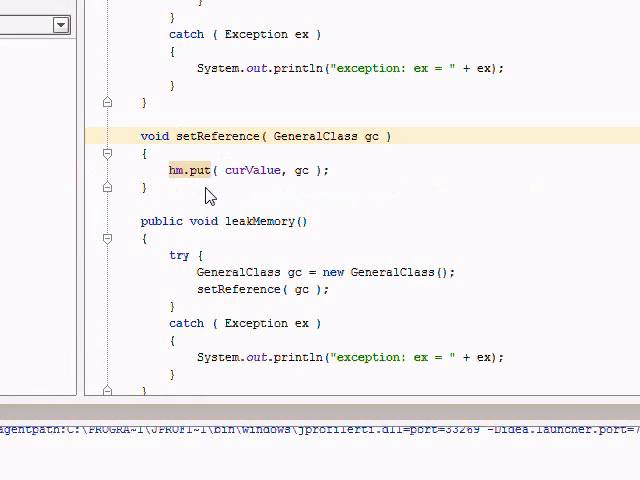